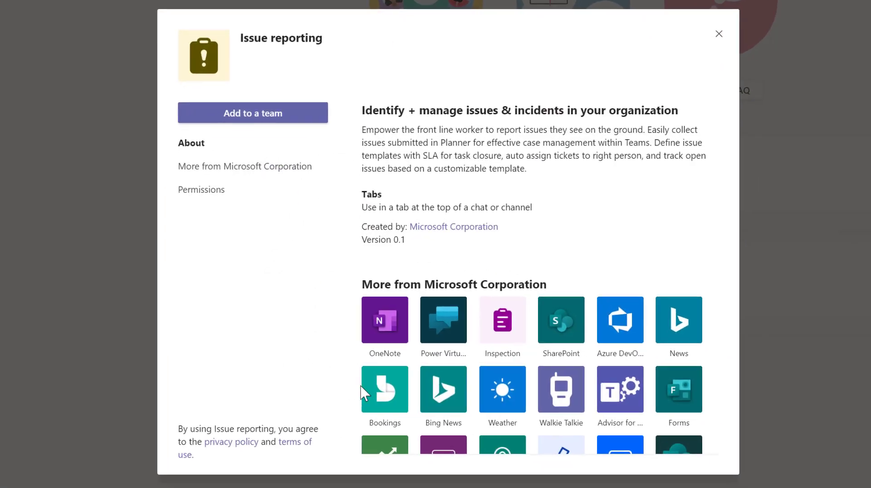
Step: Add the Issue reporting app as a tab in the Issue Reporting channel and save it
left_click(252, 113)
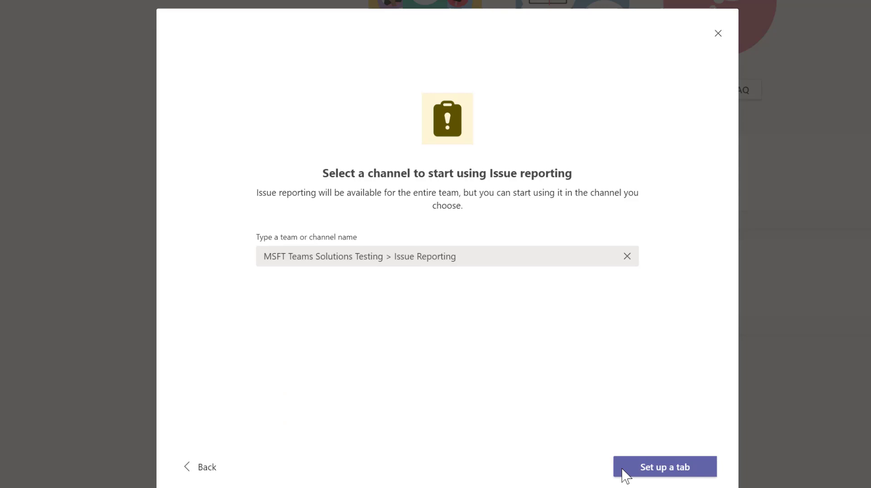
left_click(664, 466)
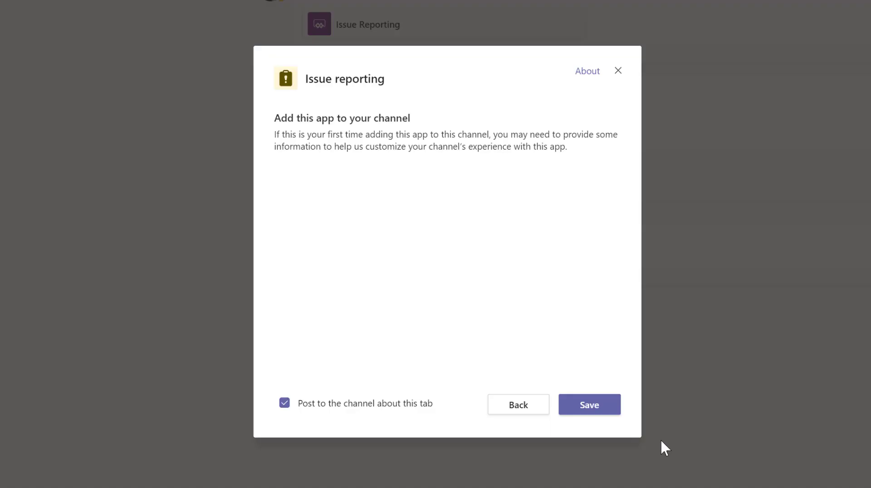
left_click(589, 405)
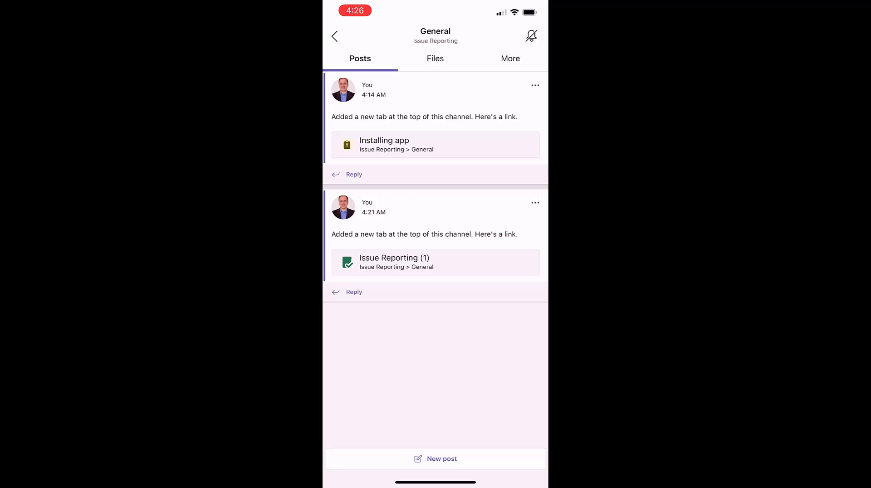
Step: Start a new issue report from the channel's Issue reporting tab on mobile
left_click(509, 58)
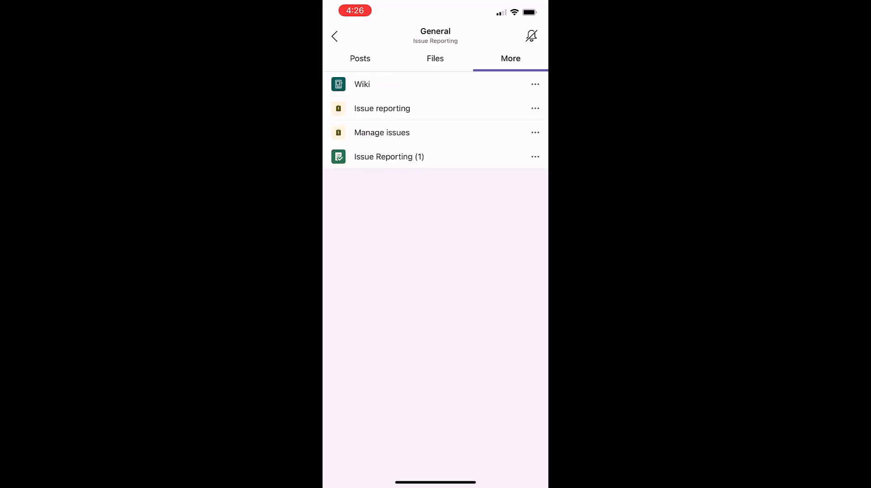
left_click(382, 107)
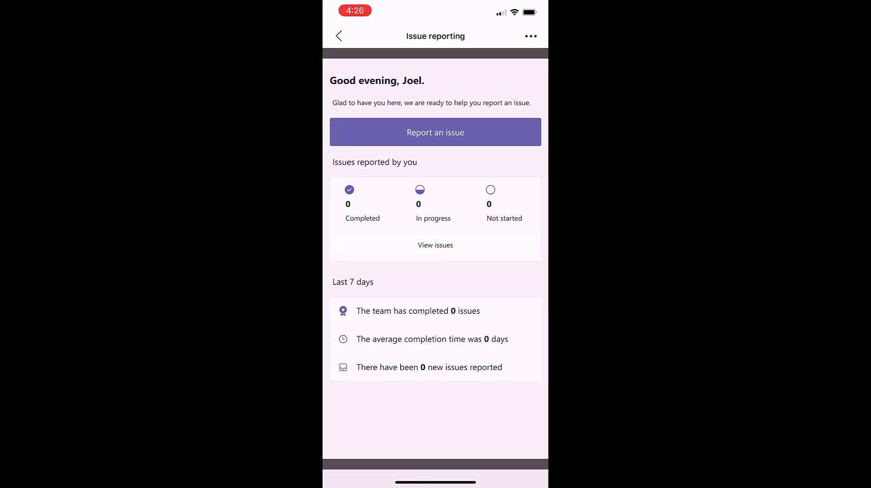
left_click(435, 133)
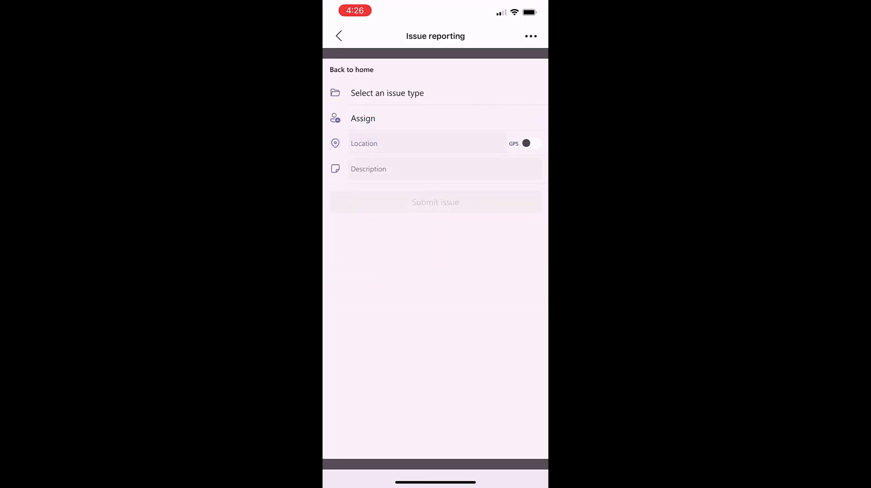
left_click(388, 92)
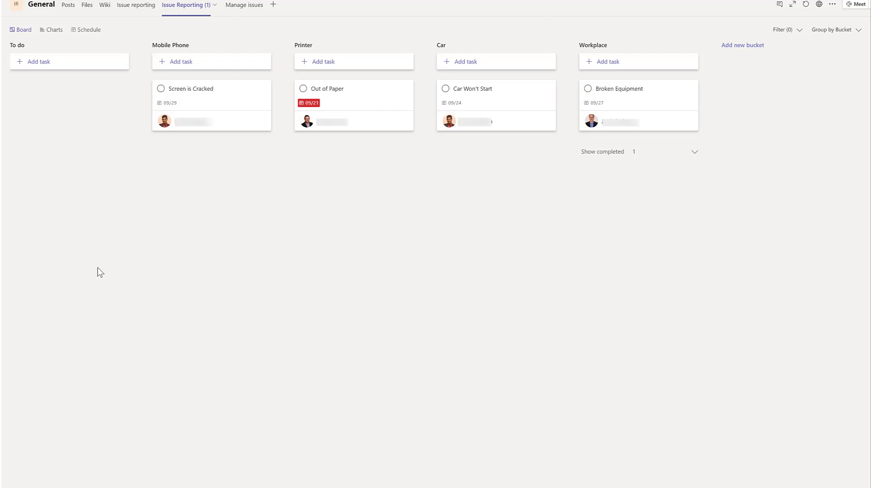
mouse_move(155, 27)
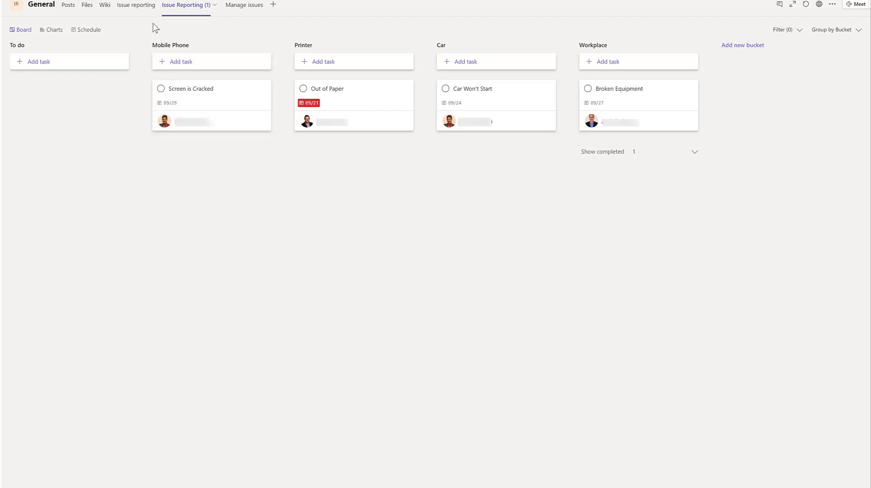
Step: Open the Screen is Cracked template in the Mobile Phone category for editing
left_click(234, 5)
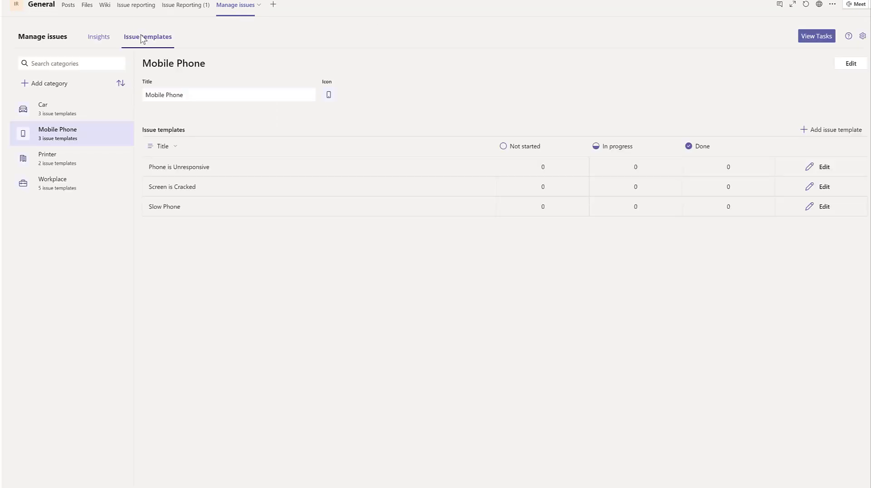
mouse_move(825, 187)
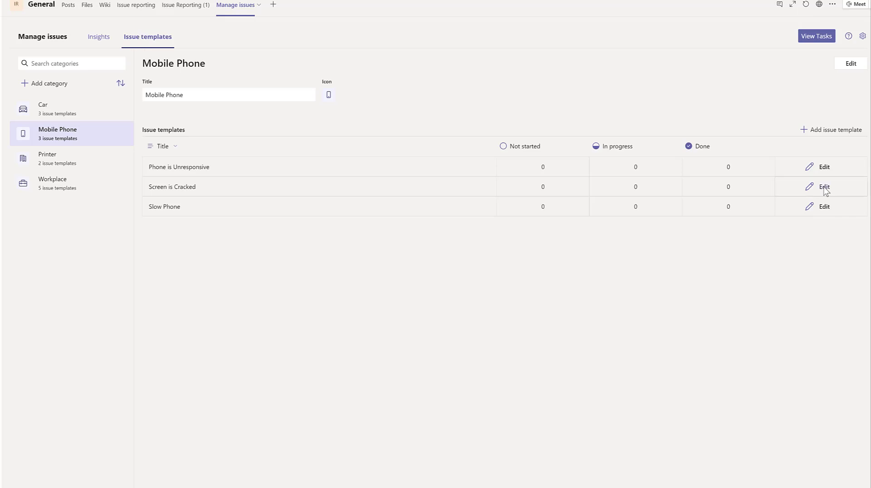
left_click(825, 186)
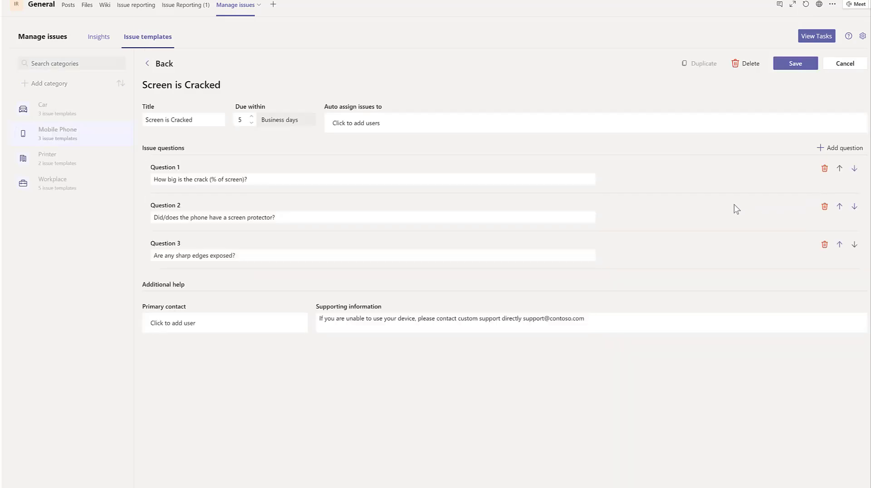
mouse_move(664, 188)
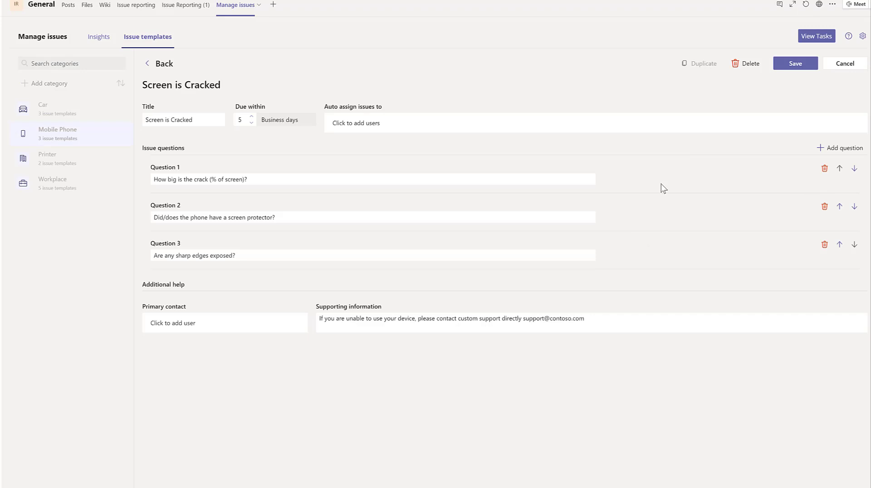
mouse_move(242, 308)
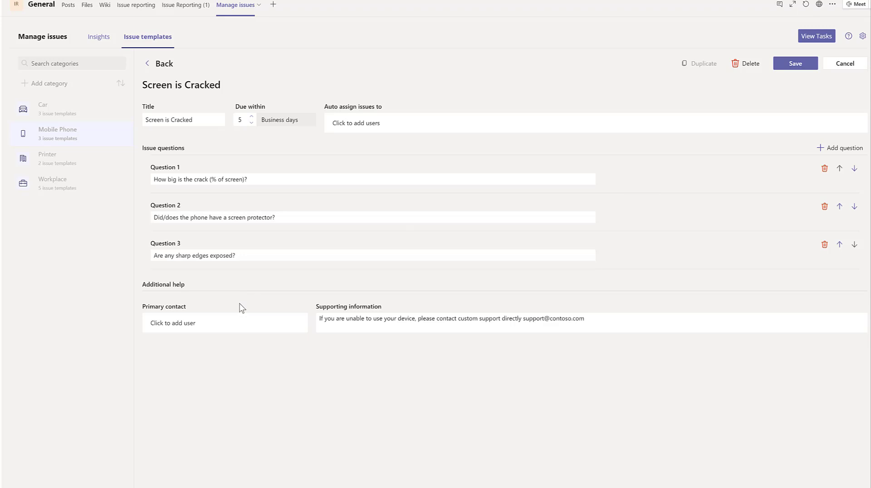
Step: Make 'Hardit' the template's primary contact and set its auto-assignee
type("Hardit")
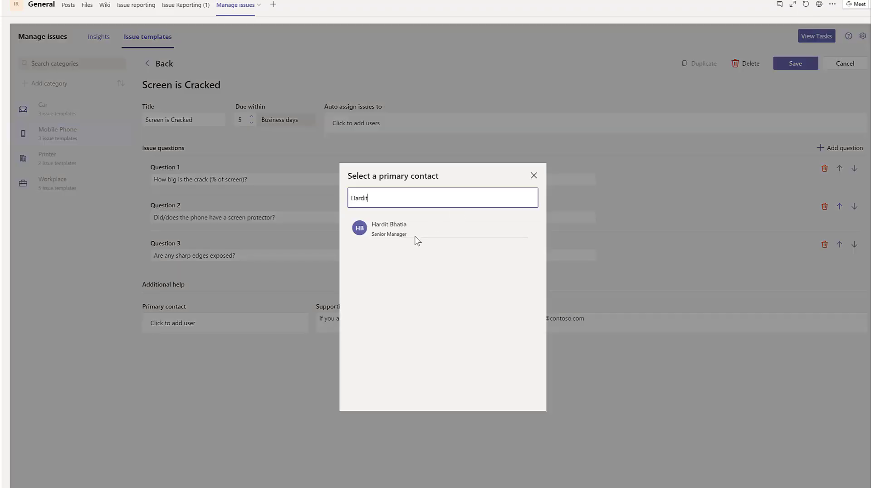
left_click(390, 228)
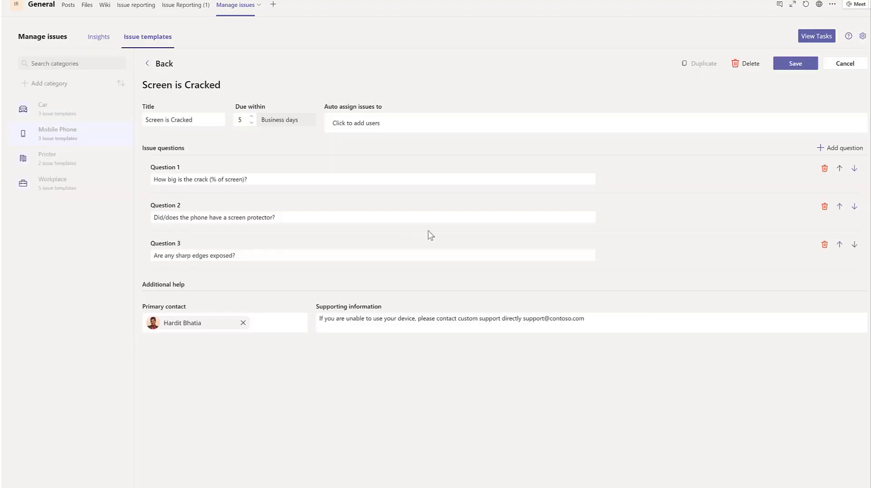
mouse_move(626, 161)
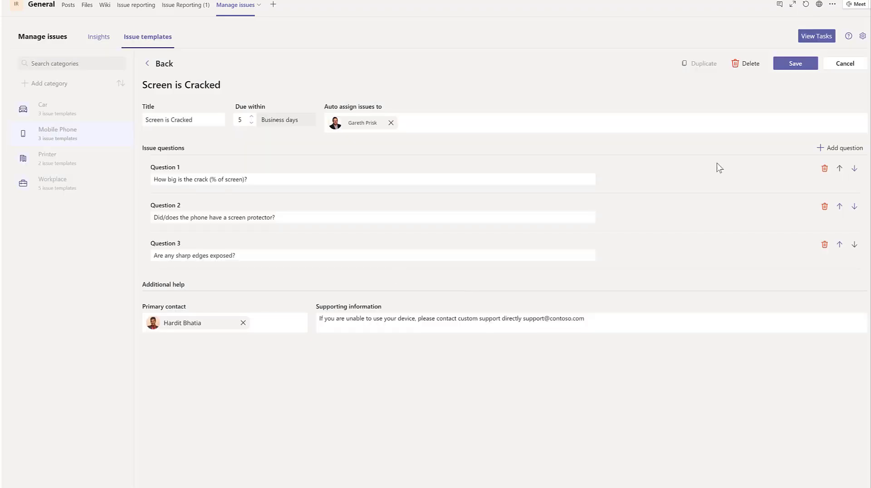
mouse_move(817, 35)
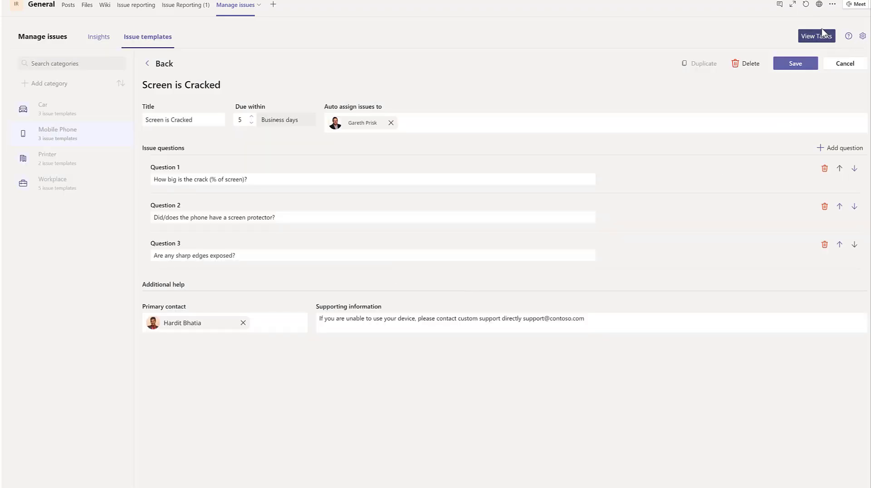
left_click(98, 36)
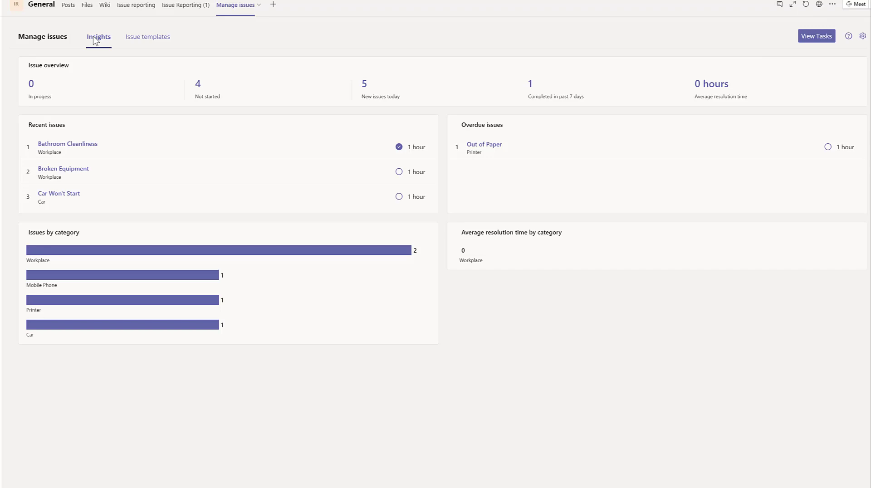
mouse_move(689, 62)
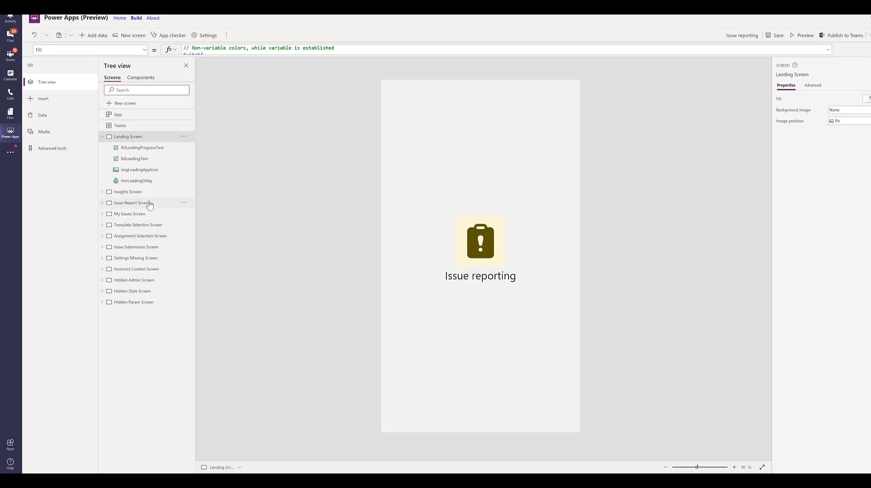
Step: Show the Insights Screen and select its lblGreetingInstructions label to inspect properties
left_click(128, 191)
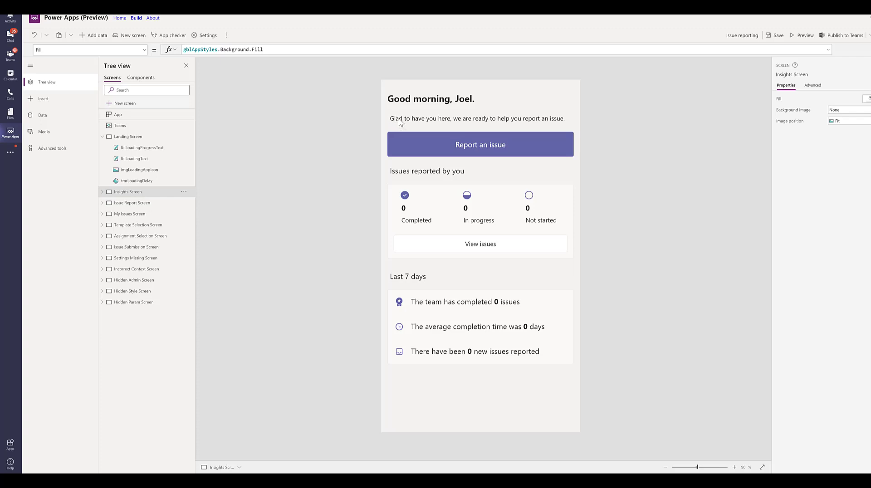
left_click(476, 118)
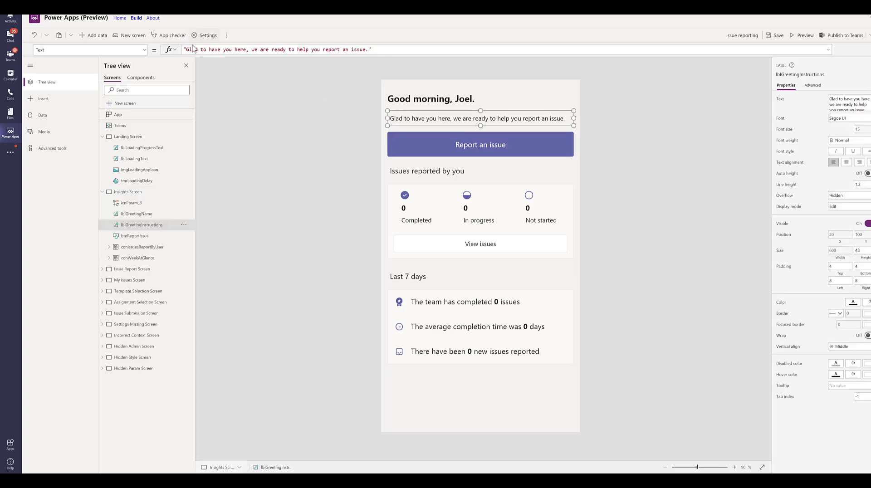